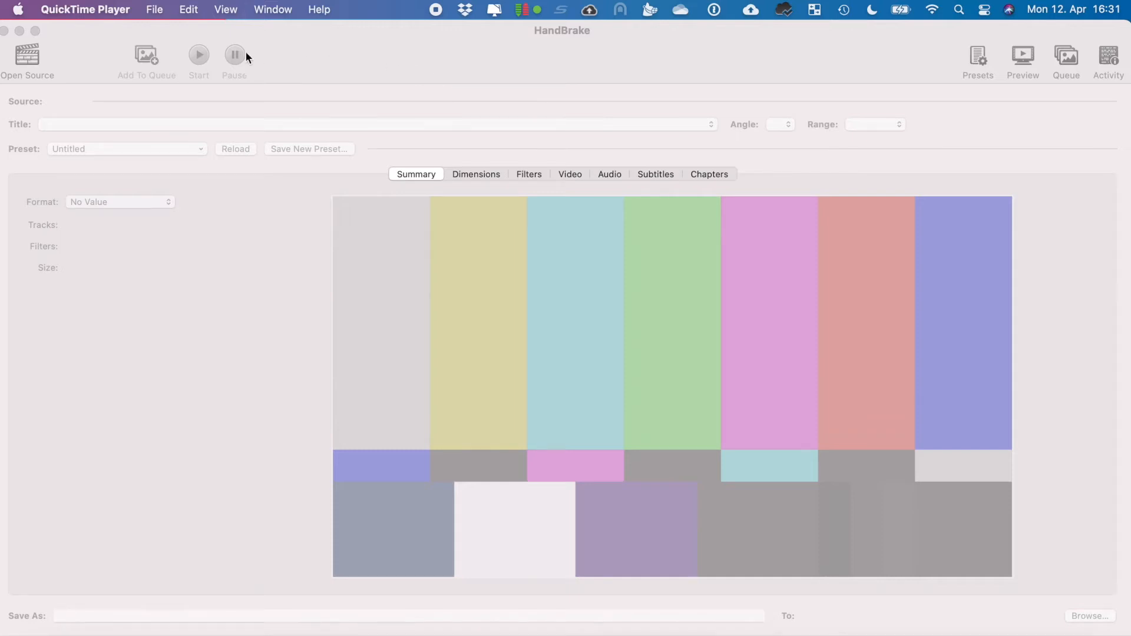
mouse_move(330, 61)
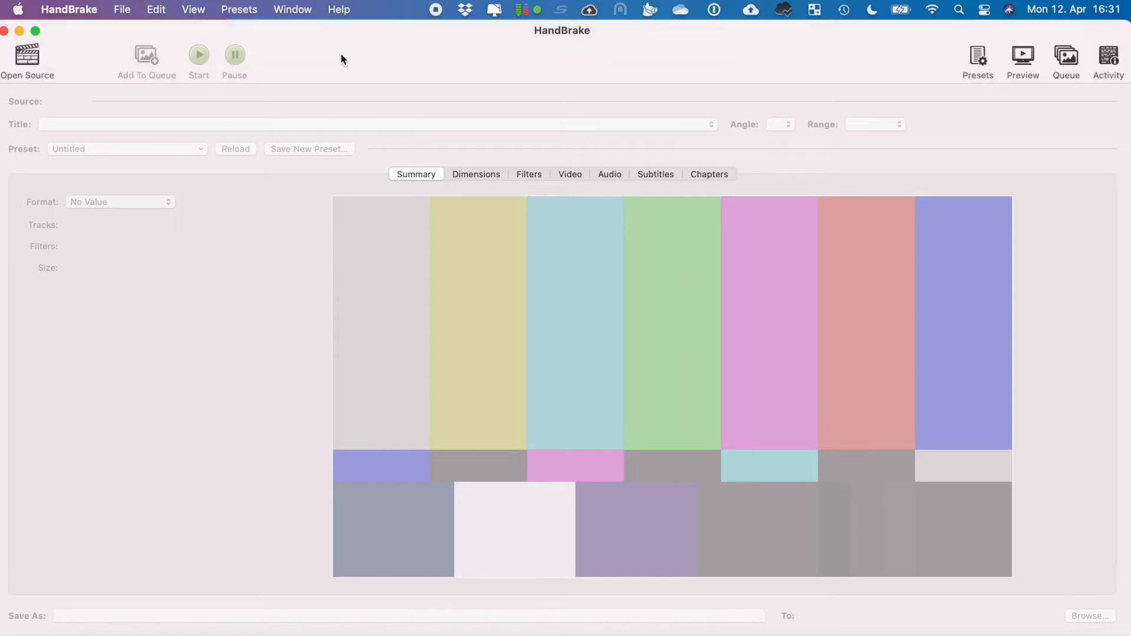
mouse_move(382, 49)
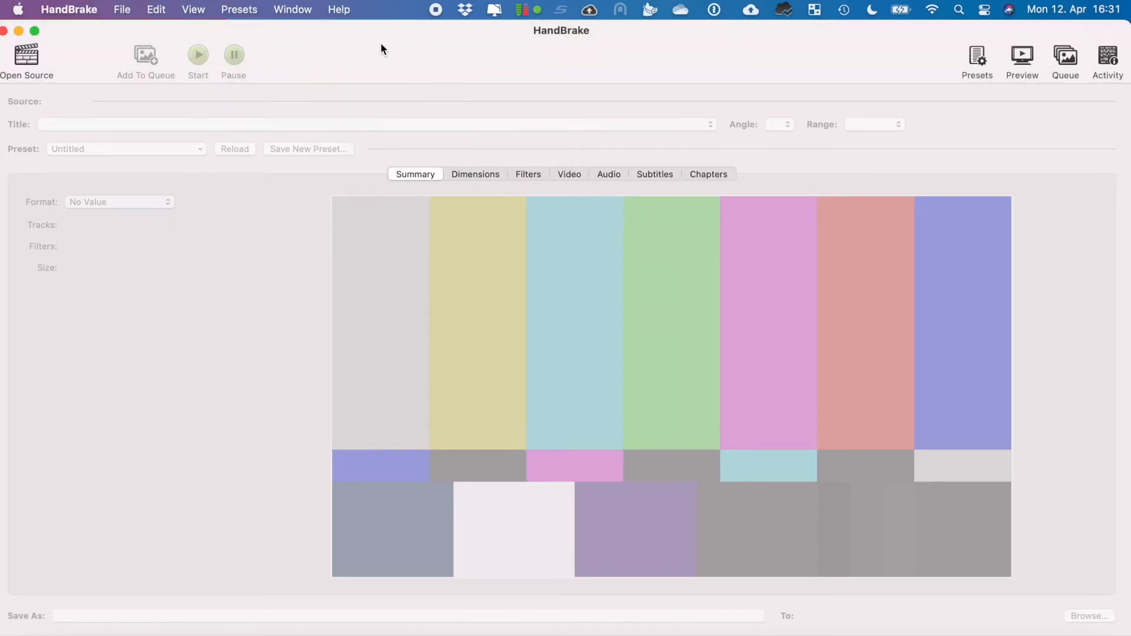
mouse_move(301, 74)
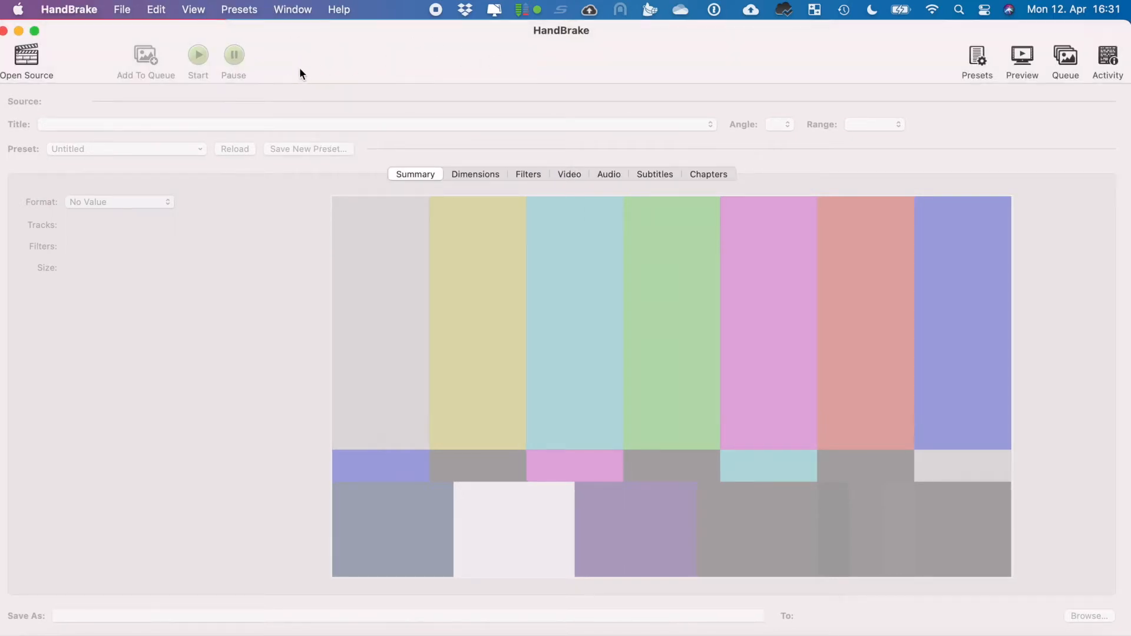
- Customize the toolbar to include the Add Titles To Queue button and finish
right_click(301, 73)
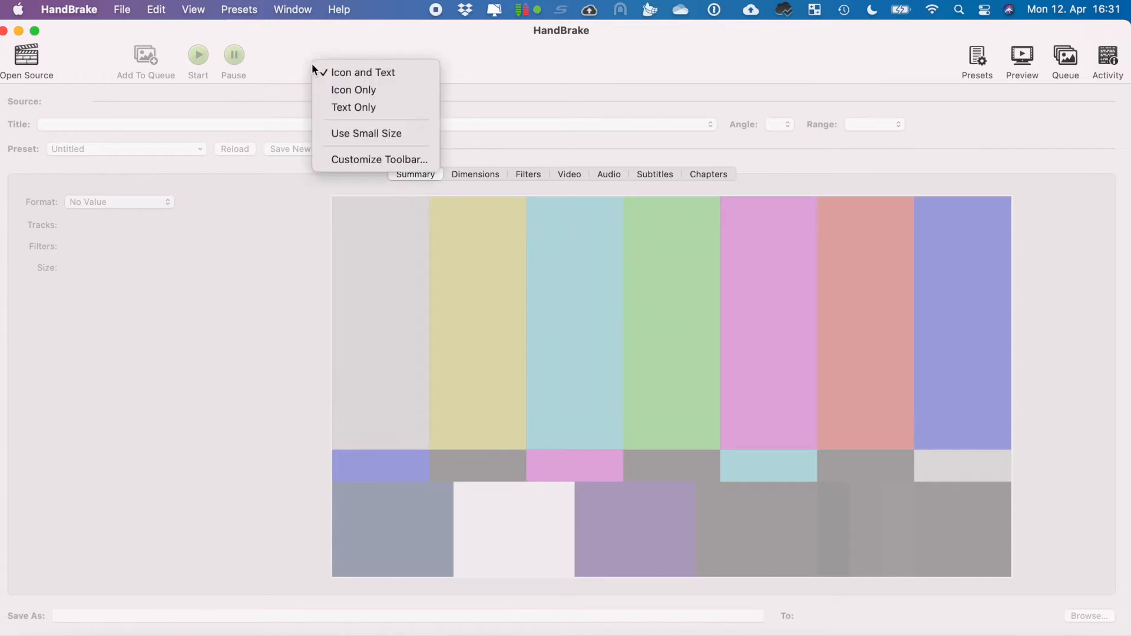
mouse_move(390, 127)
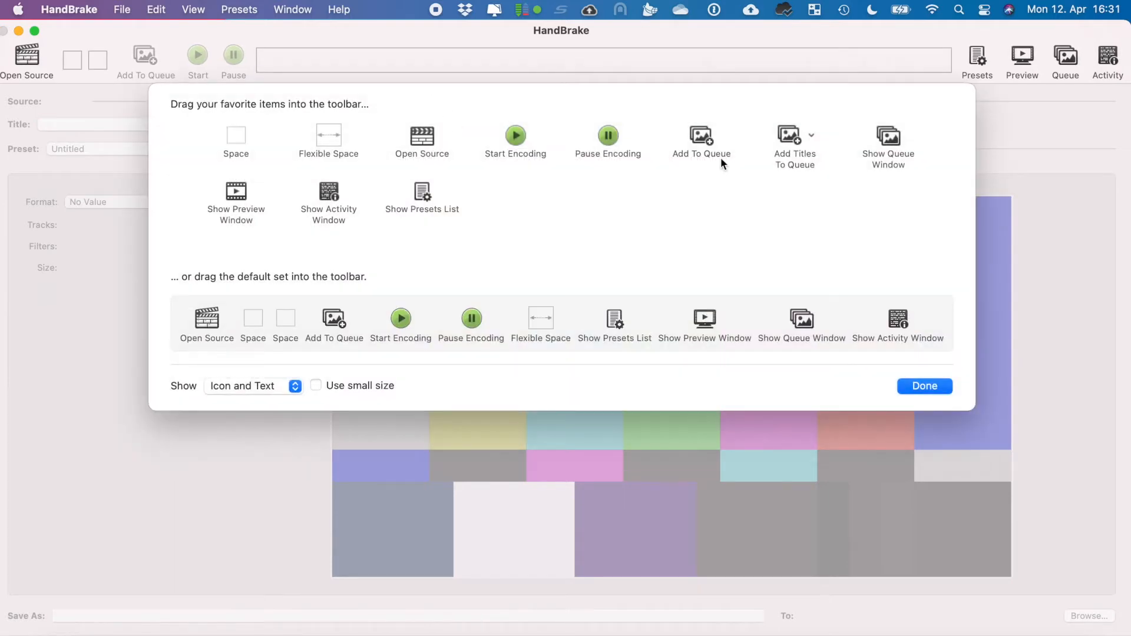
mouse_move(825, 147)
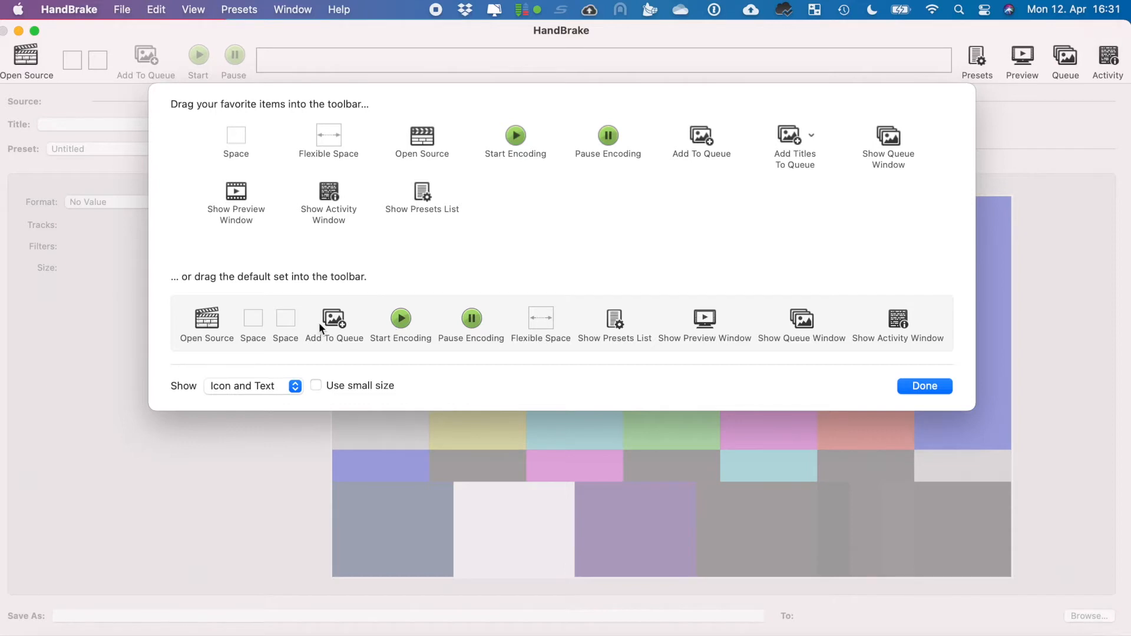
mouse_move(802, 325)
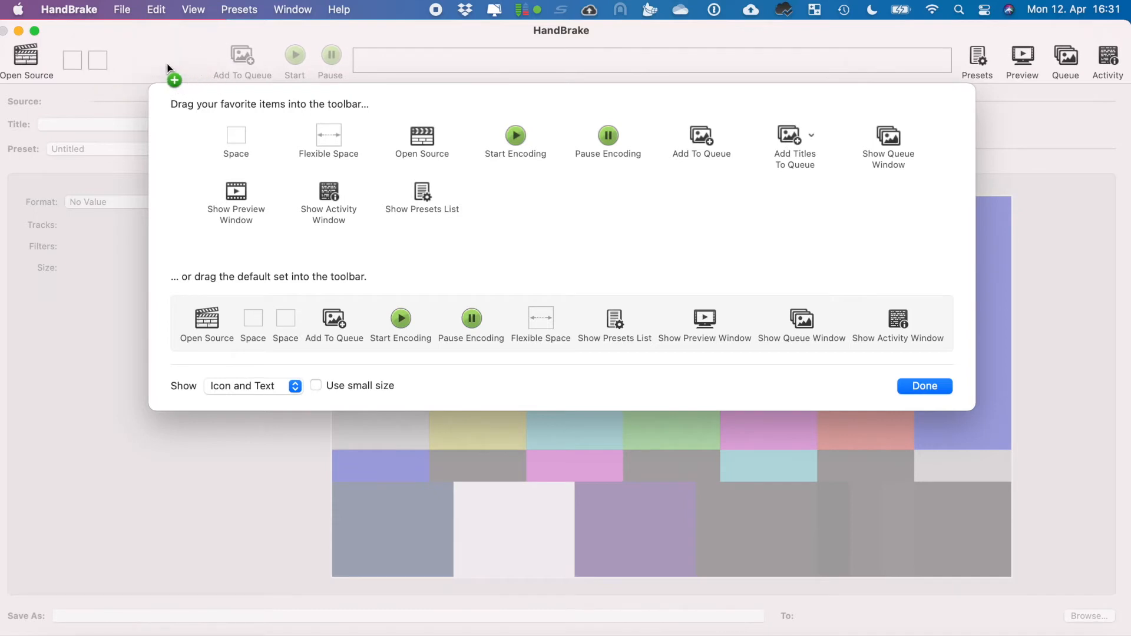
left_click(925, 386)
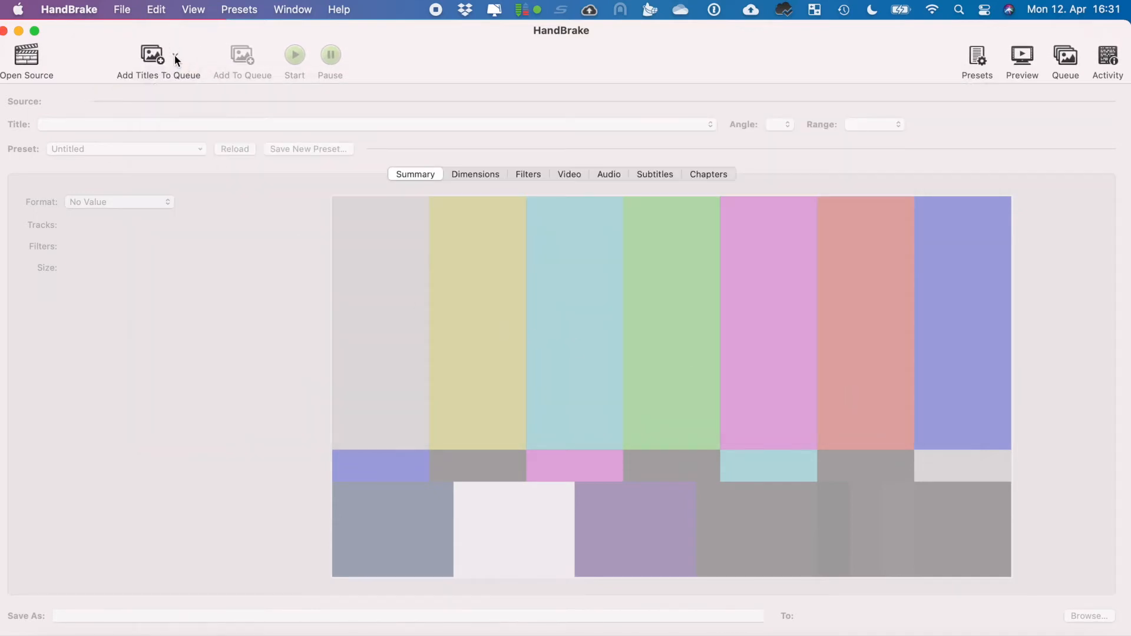
mouse_move(178, 55)
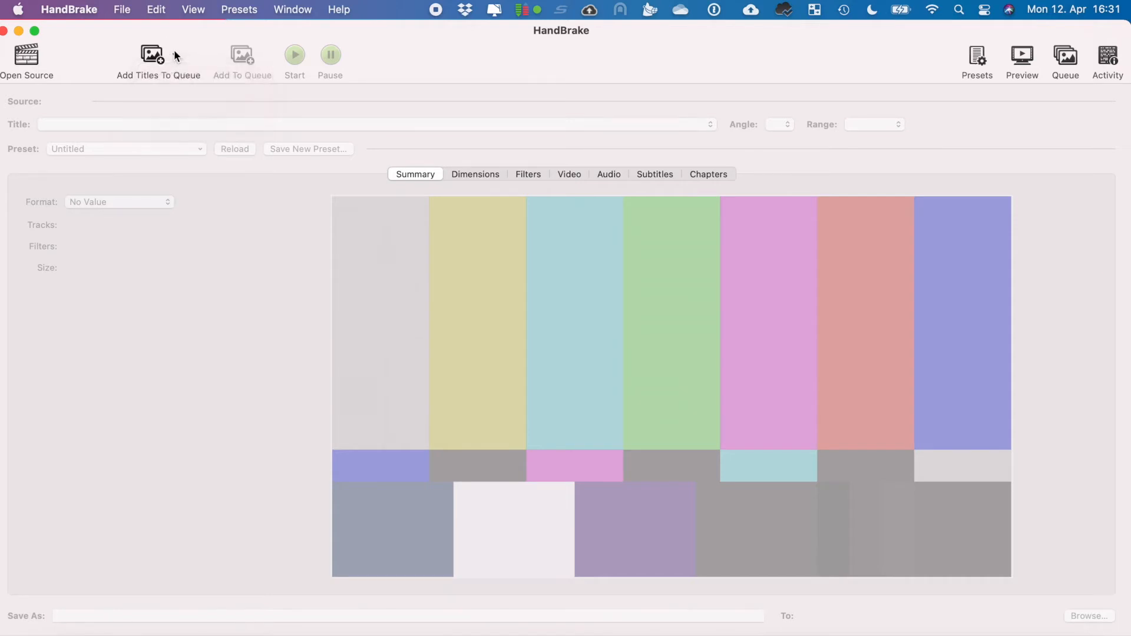
- Reveal the dropdown indicator on the new Add Titles To Queue toolbar item
left_click(173, 54)
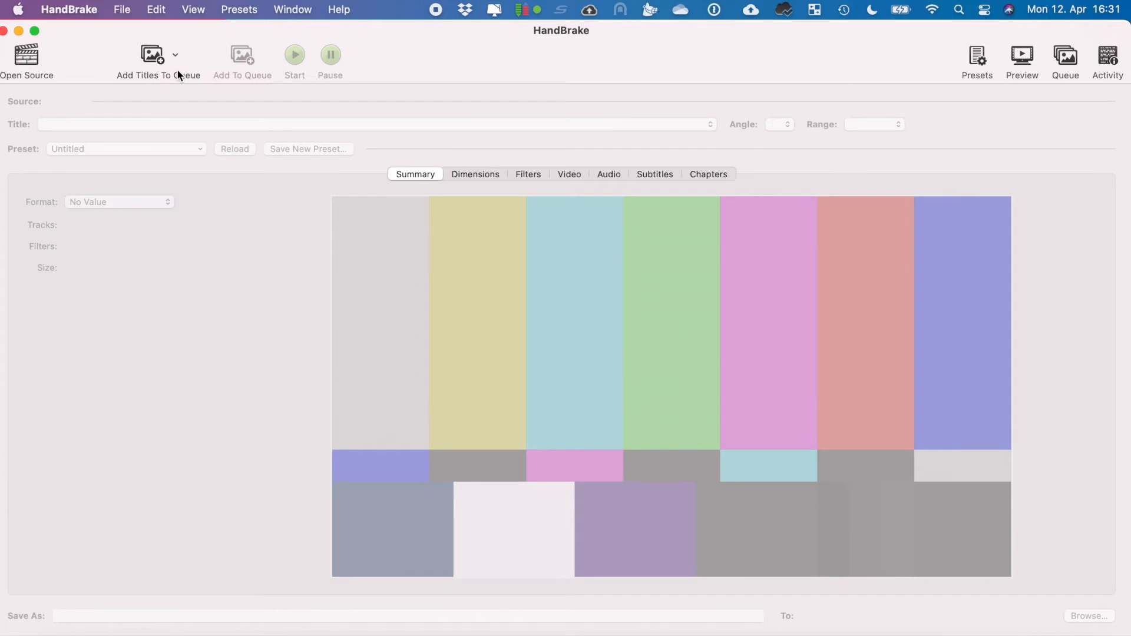
mouse_move(52, 61)
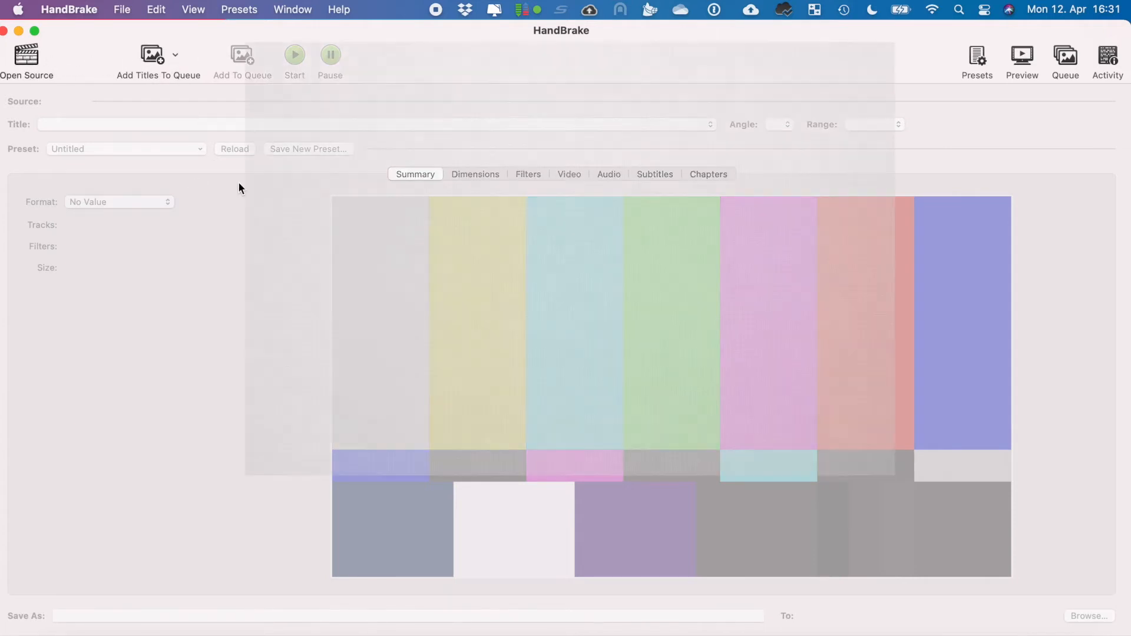
- Choose the MOVIE folder as the video source and scan it
left_click(26, 53)
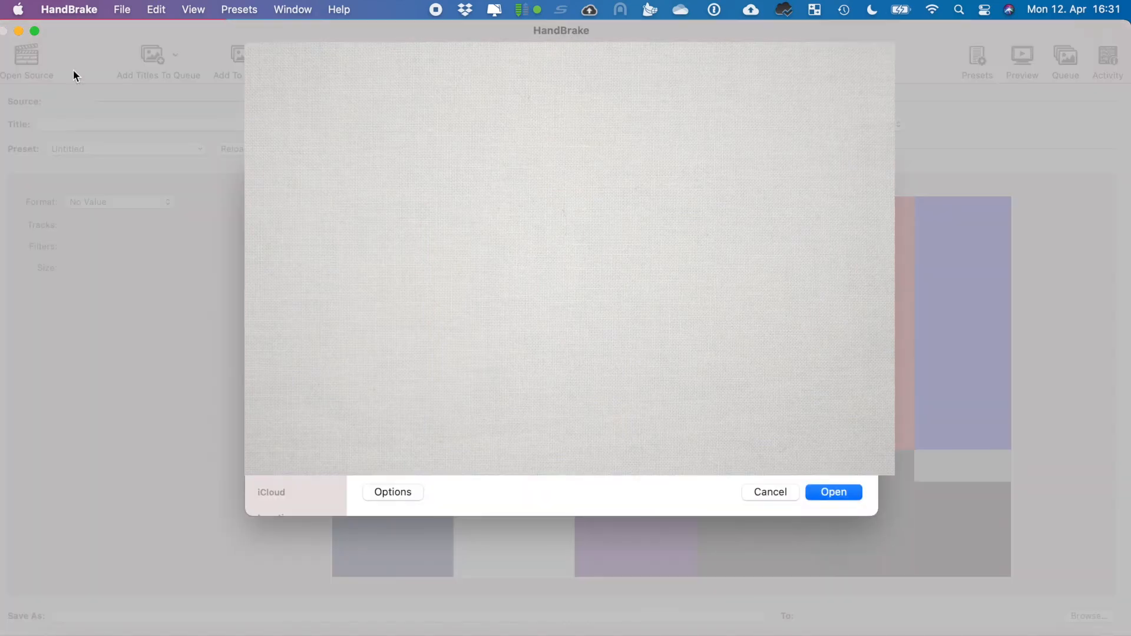
mouse_move(867, 540)
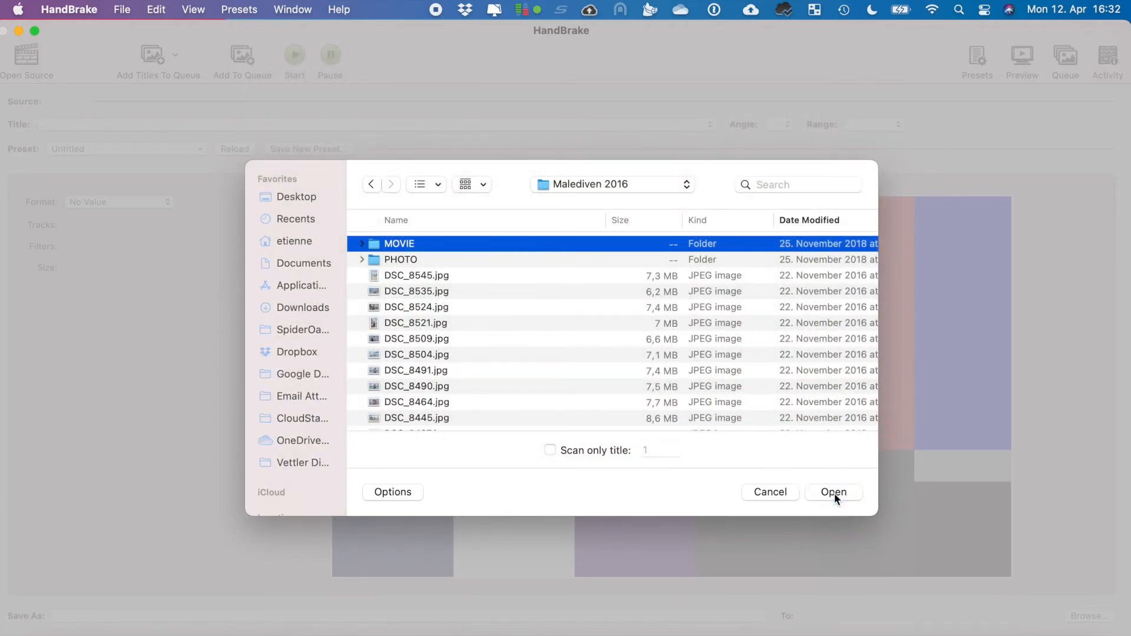
left_click(834, 493)
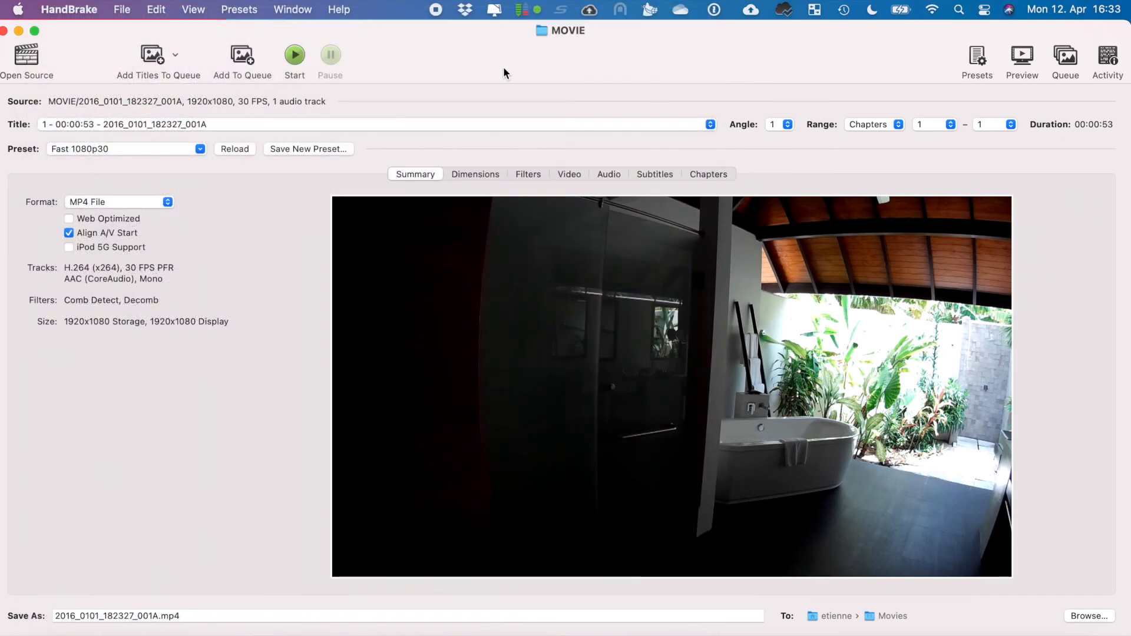
- Add All Titles To Queue and review the 51 pending MP4 encodes in the queue
left_click(176, 57)
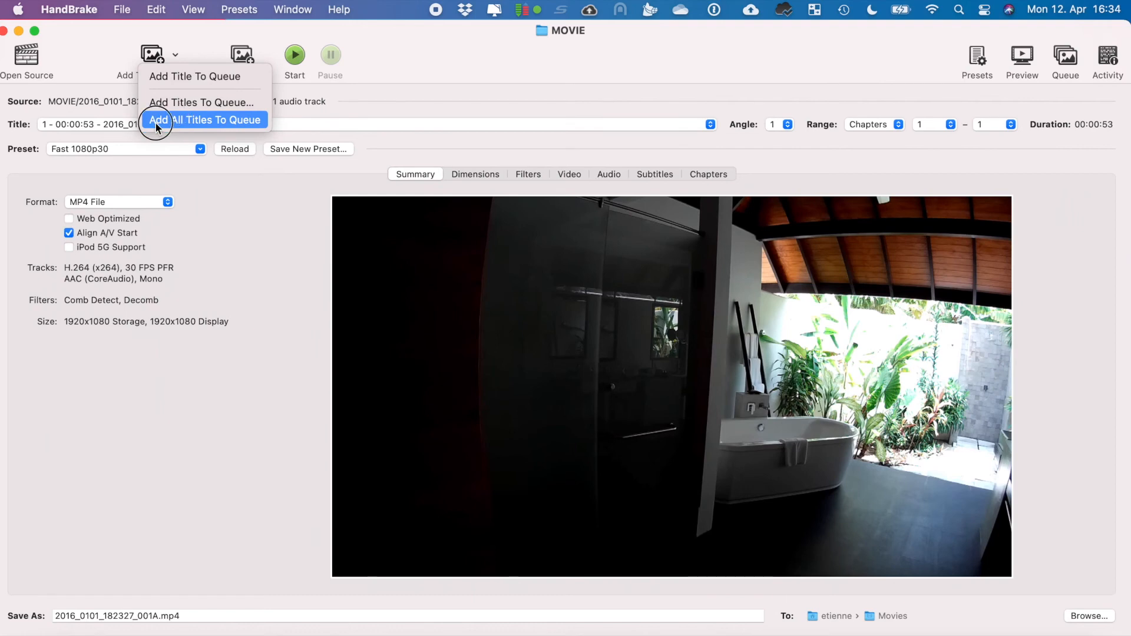
left_click(202, 121)
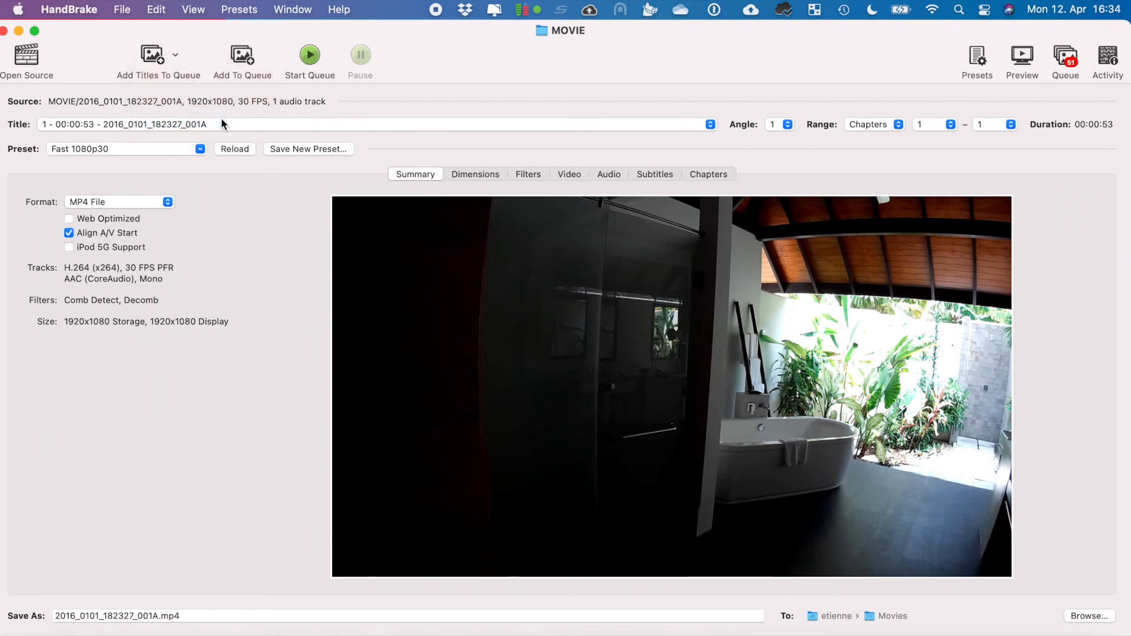
left_click(1062, 57)
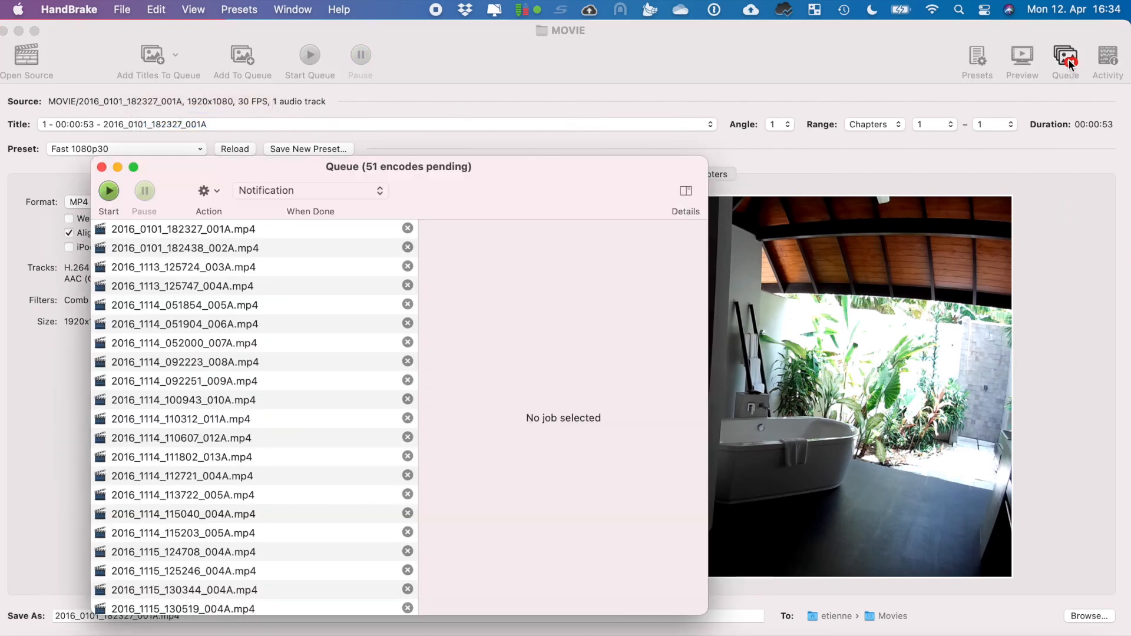
scroll("down", 3)
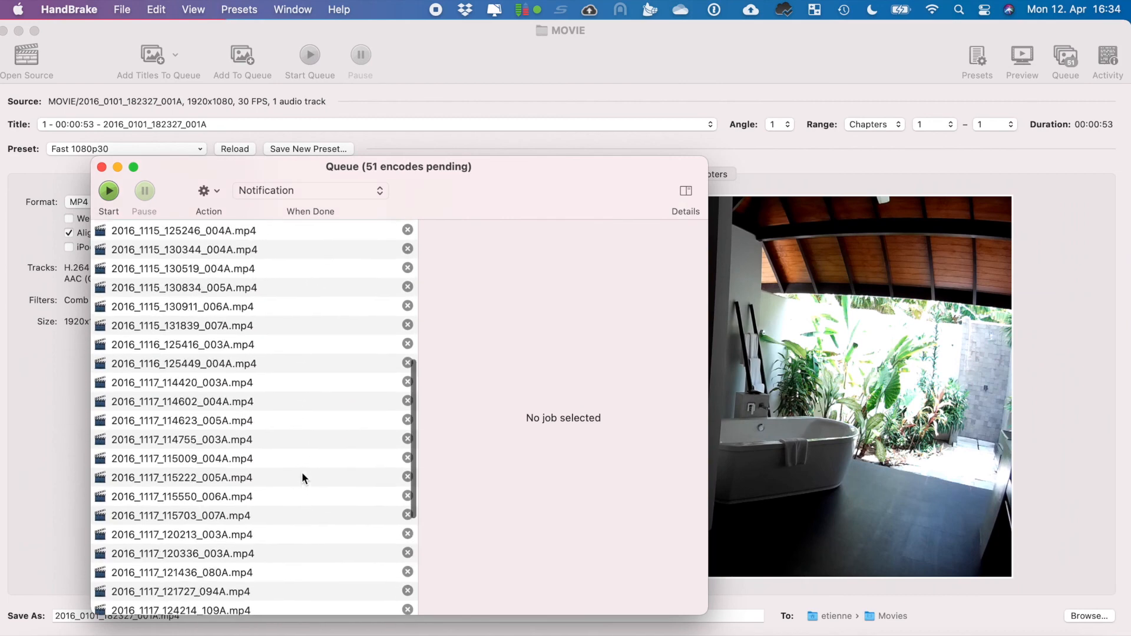